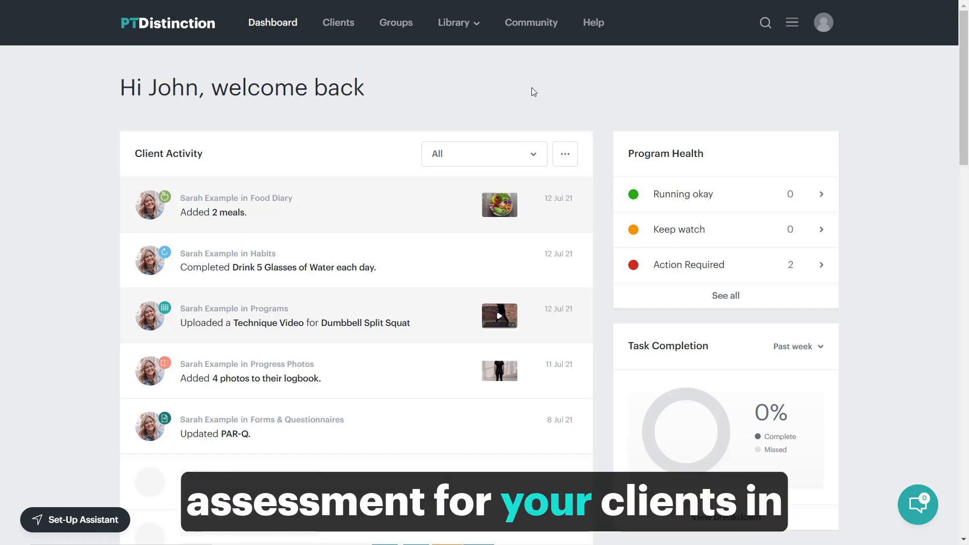
pyautogui.moveTo(485, 74)
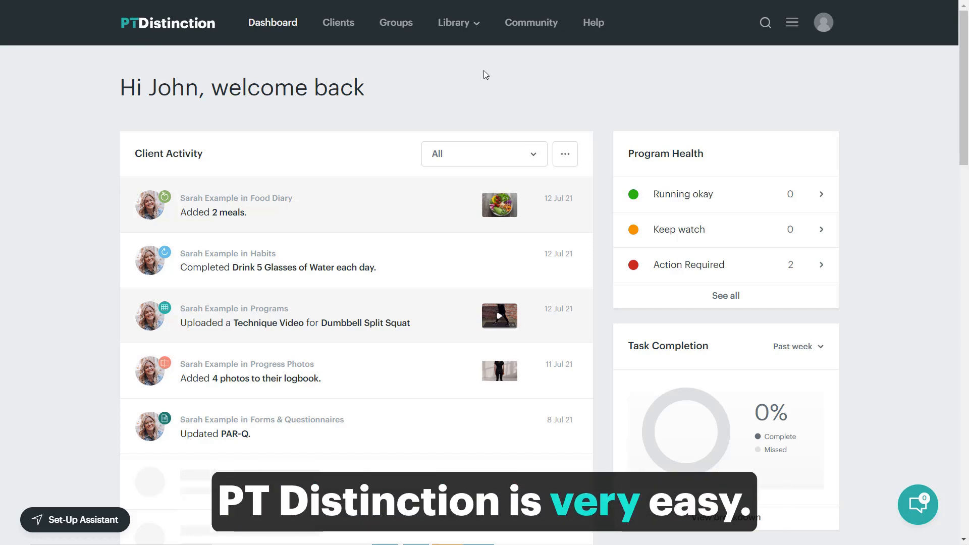
# Step: Show the Library menu's sections (Programs, Exercises, Assessment) from the dashboard
pyautogui.click(457, 23)
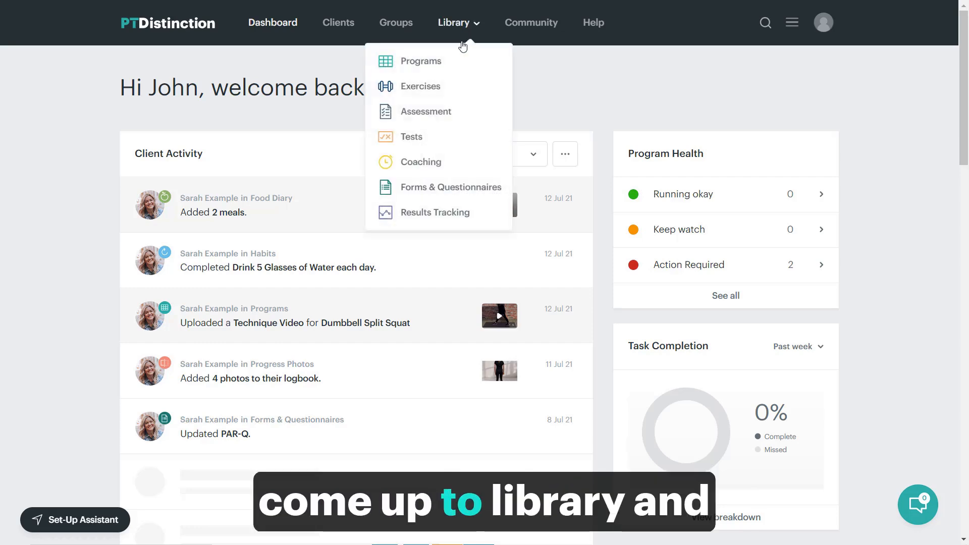
pyautogui.moveTo(445, 116)
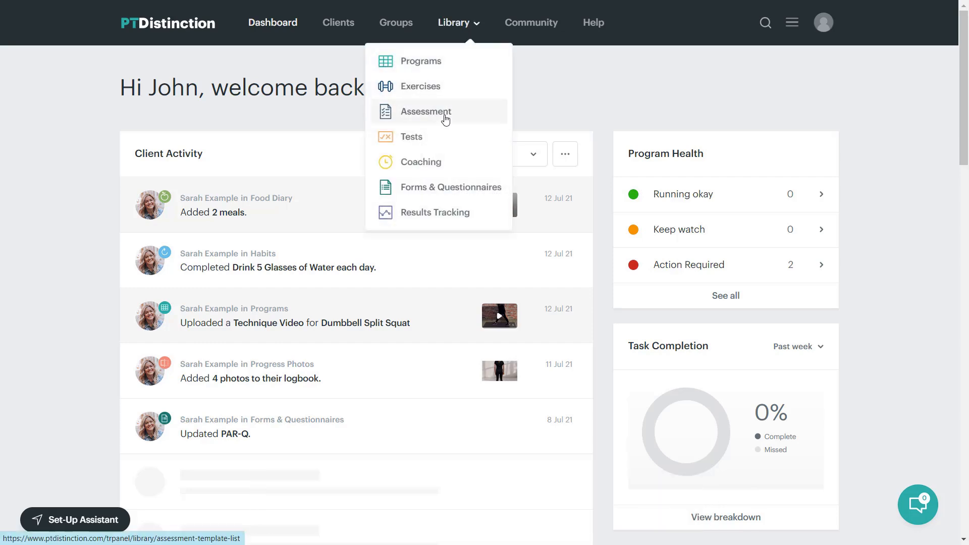
# Step: Go to Assessment Templates and show the action menu for PTD: Initial Assessment
pyautogui.click(425, 111)
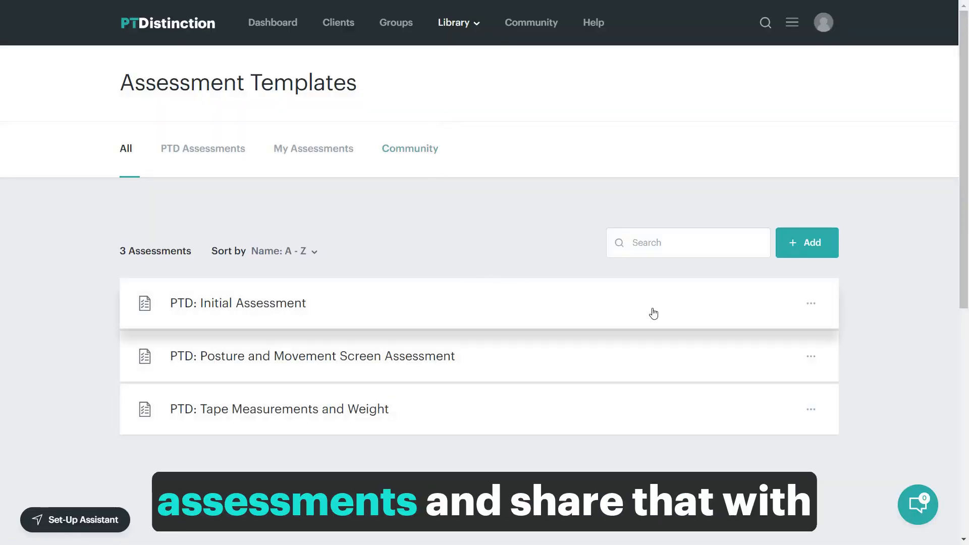
pyautogui.moveTo(714, 315)
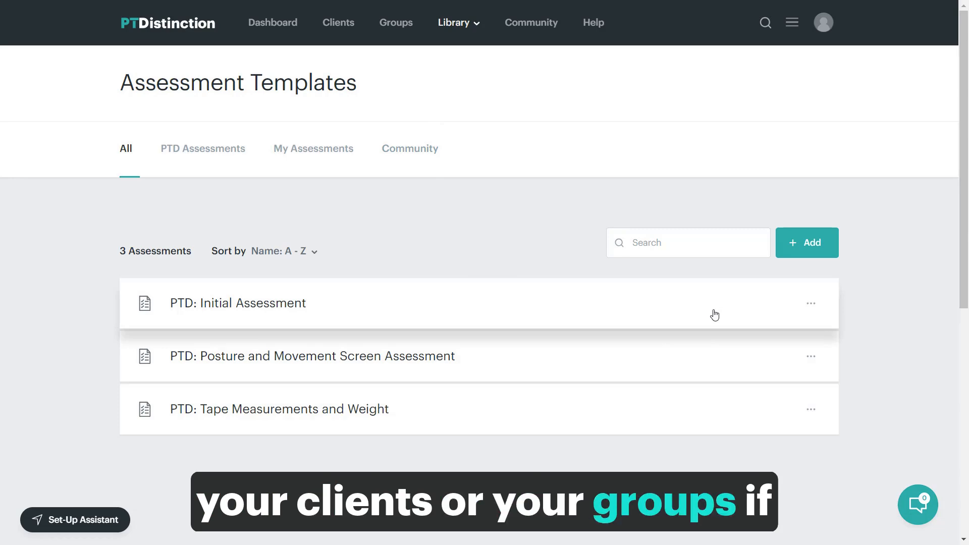
pyautogui.click(811, 304)
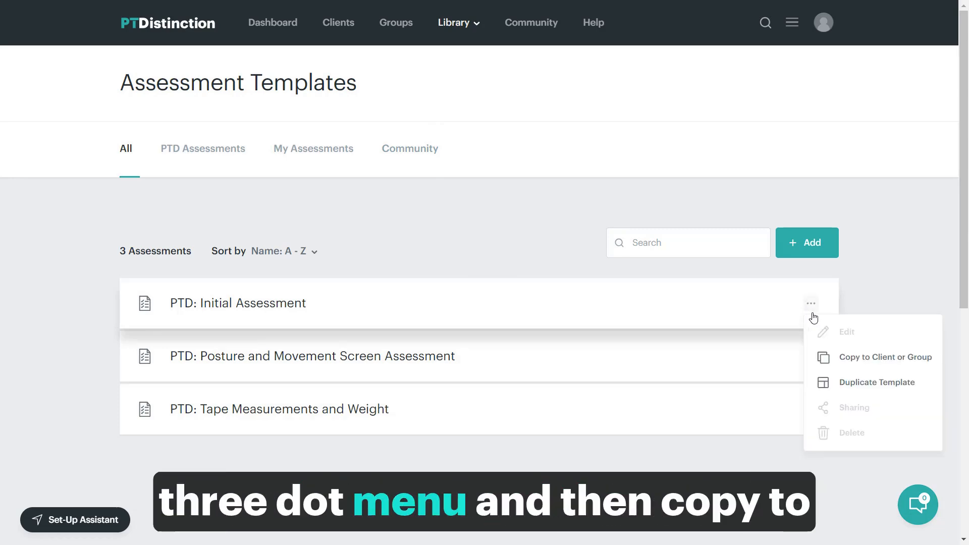
pyautogui.moveTo(883, 357)
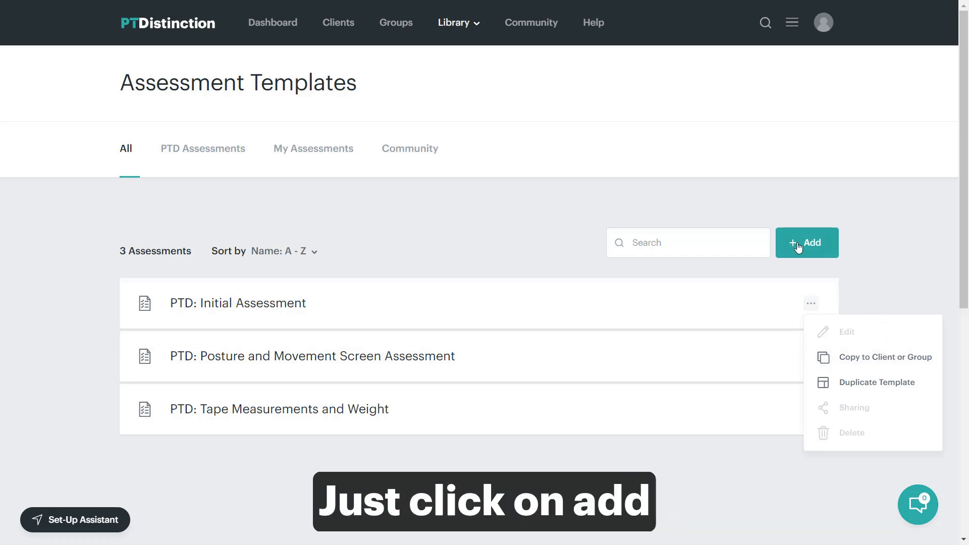
# Step: Create a blank new assessment template and name it 'Asses'
pyautogui.click(806, 242)
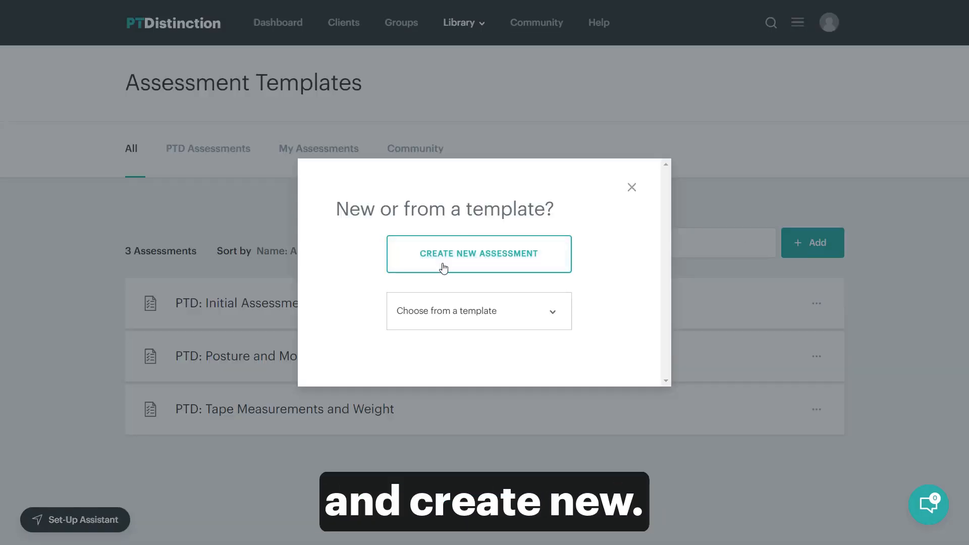
pyautogui.click(479, 253)
pyautogui.write('A')
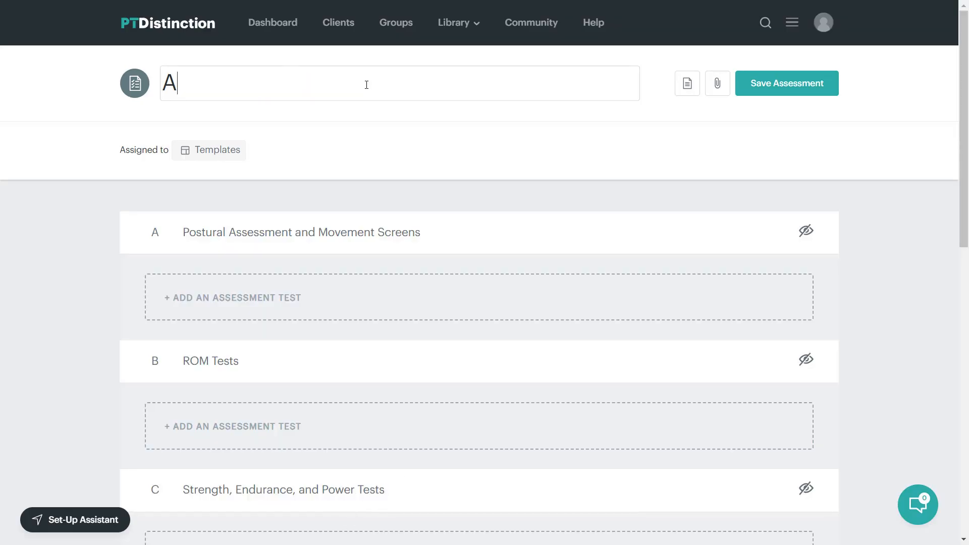
pyautogui.write('sses')
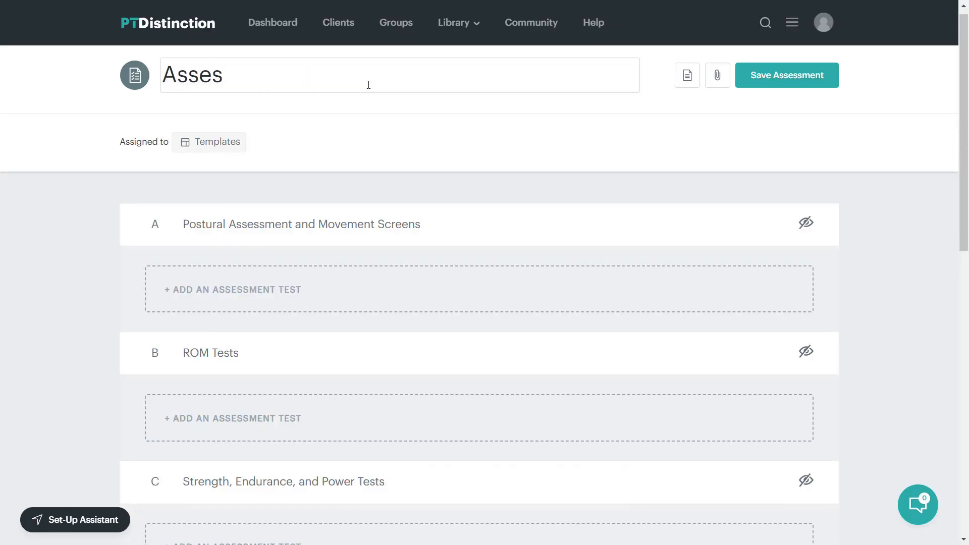
pyautogui.scroll(-3)
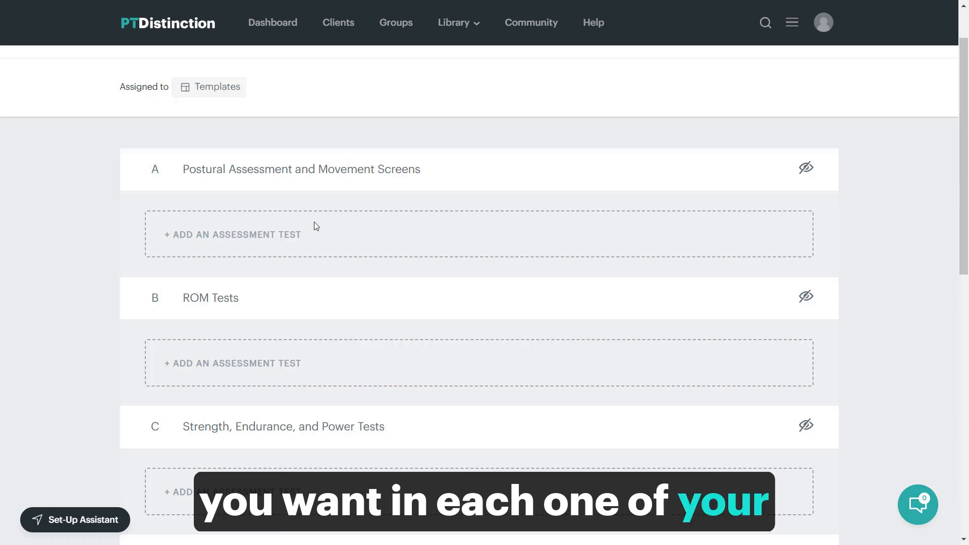
# Step: Add Klatt Test under Postural Assessment and Movement Screens
pyautogui.click(234, 234)
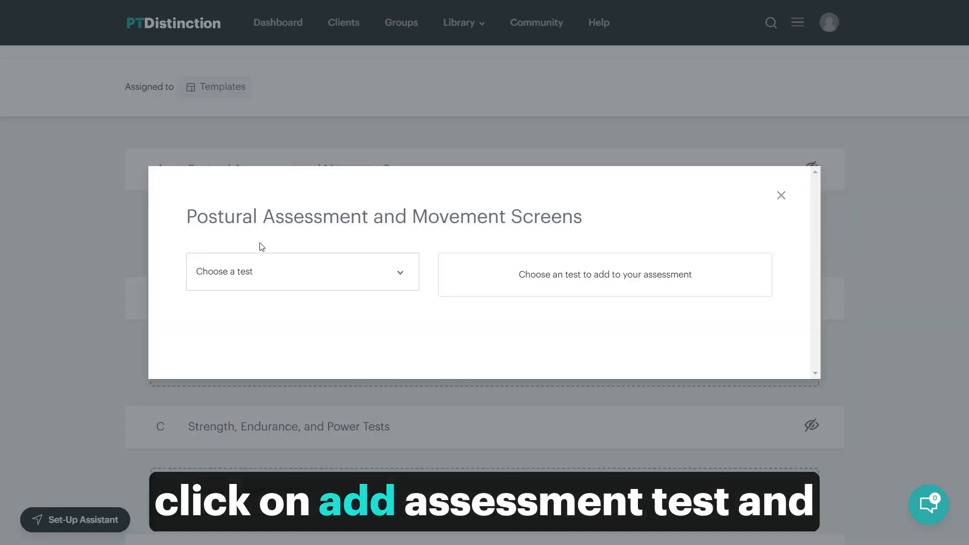
pyautogui.click(301, 271)
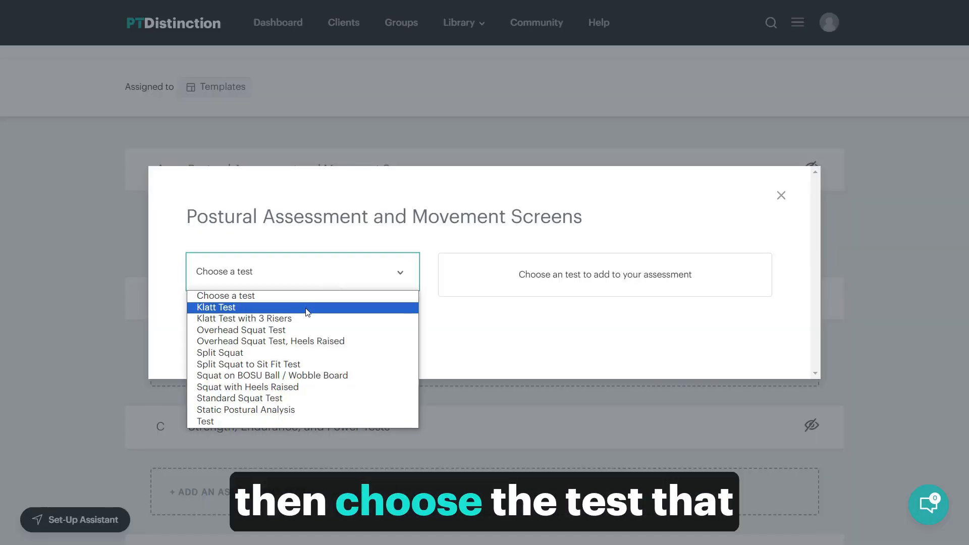
pyautogui.click(216, 307)
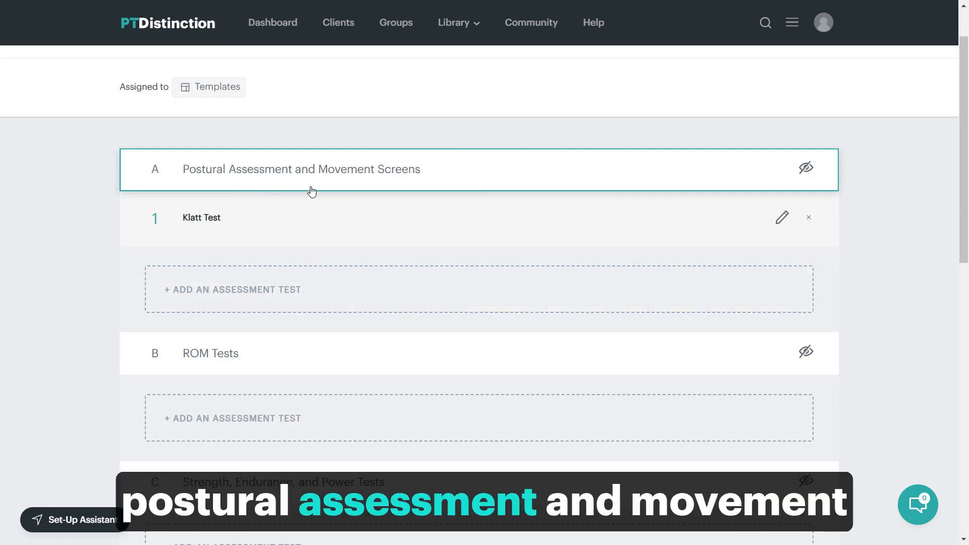
# Step: Add Maximum Time Test – 5MPH under Cardiovascular Tests
pyautogui.scroll(-3)
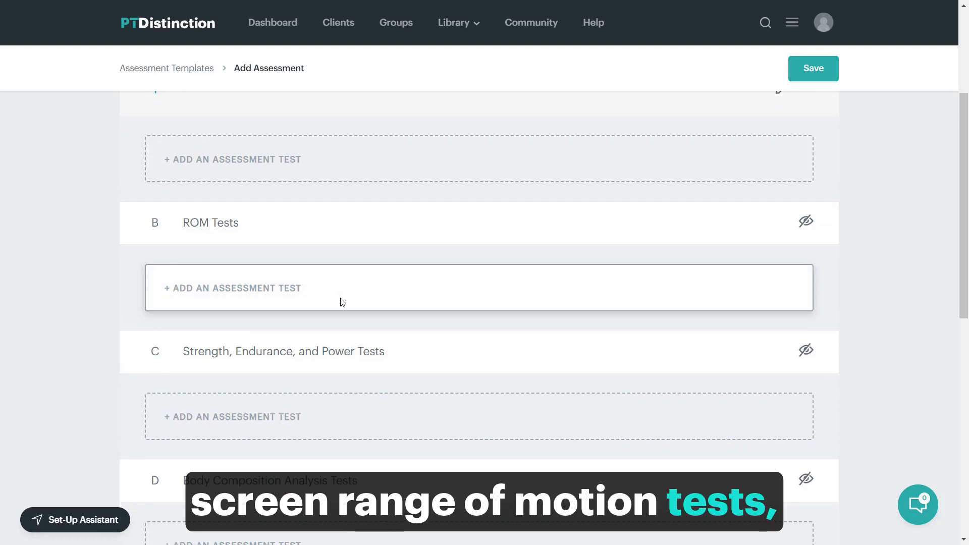
pyautogui.scroll(-3)
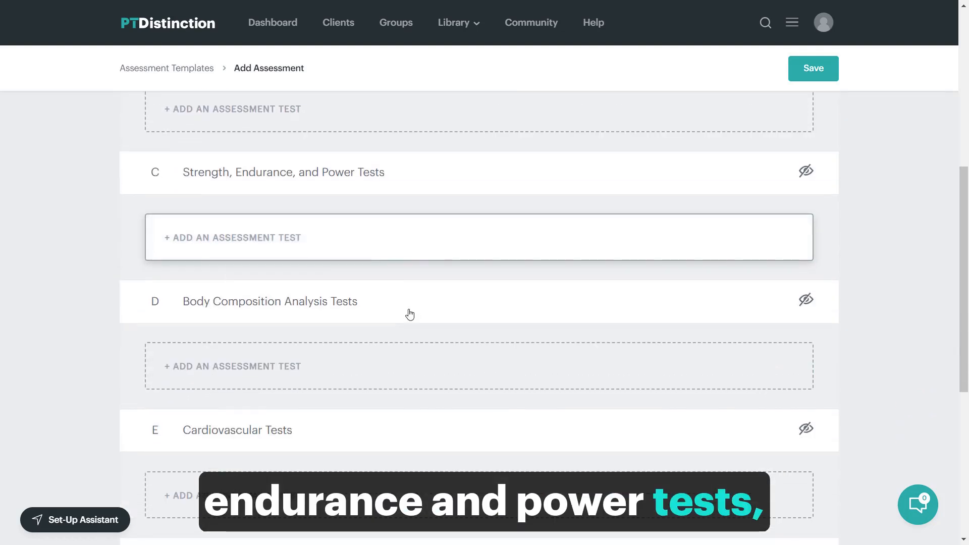
pyautogui.scroll(-3)
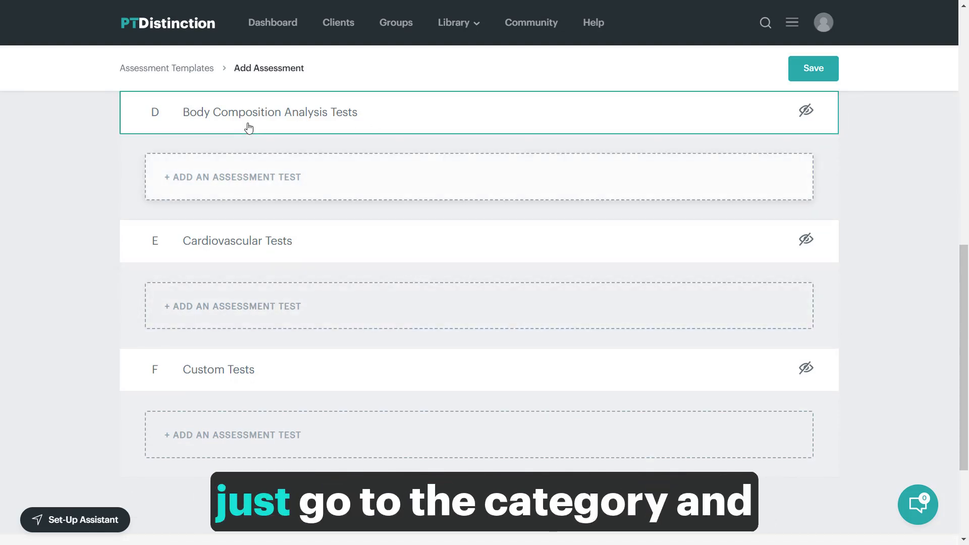
pyautogui.click(232, 306)
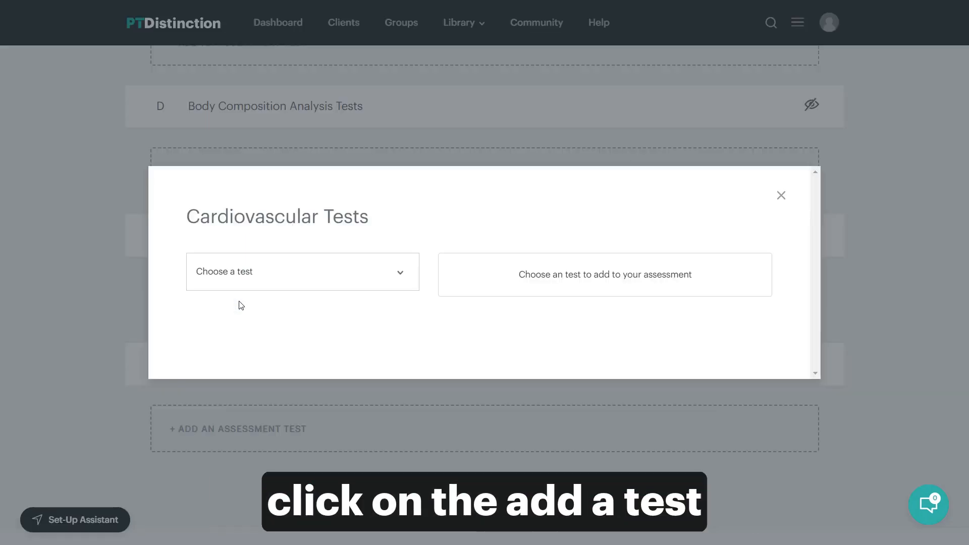
pyautogui.click(302, 271)
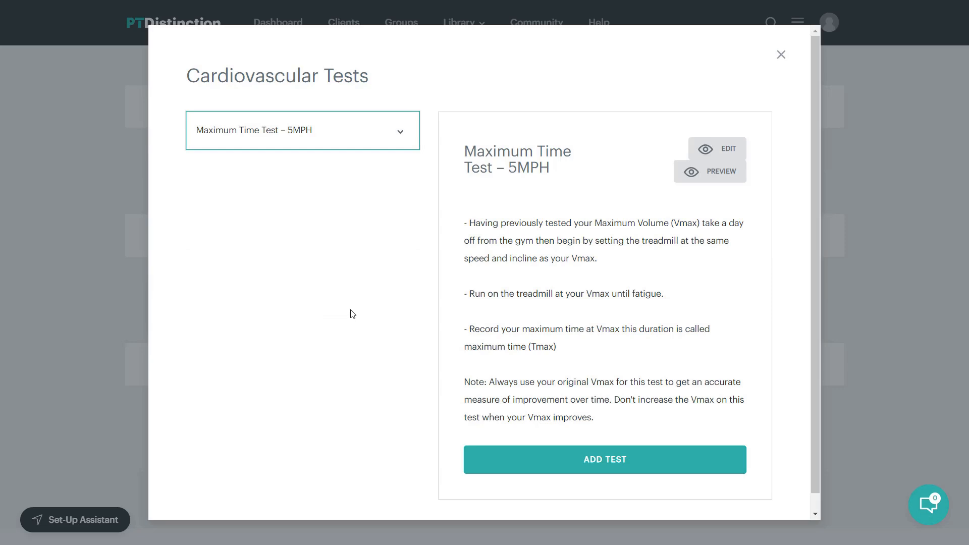
pyautogui.click(604, 459)
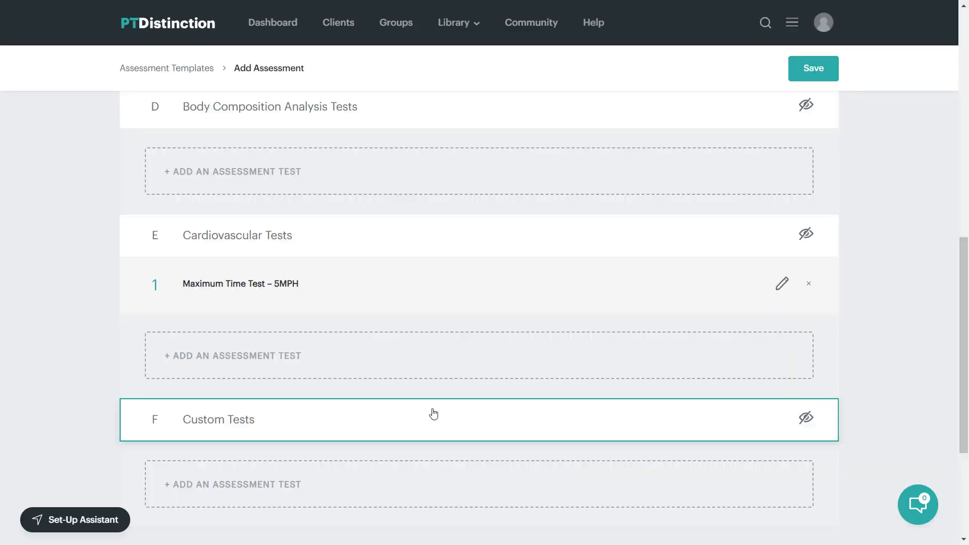
pyautogui.scroll(-3)
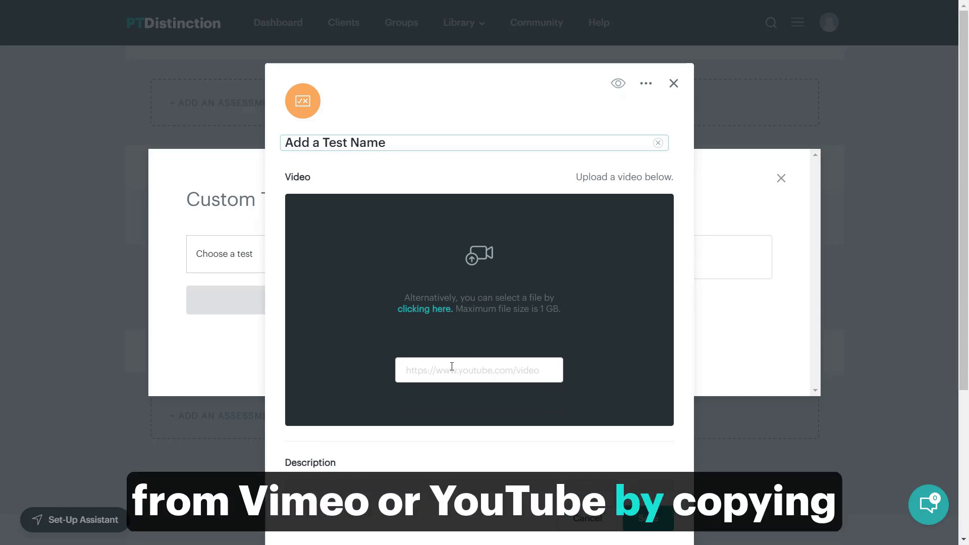
pyautogui.scroll(-3)
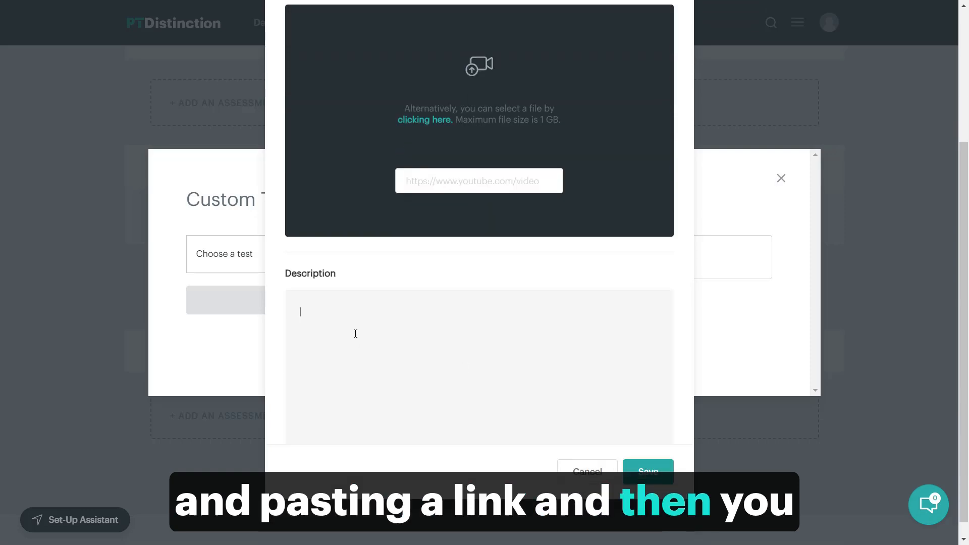
pyautogui.moveTo(537, 388)
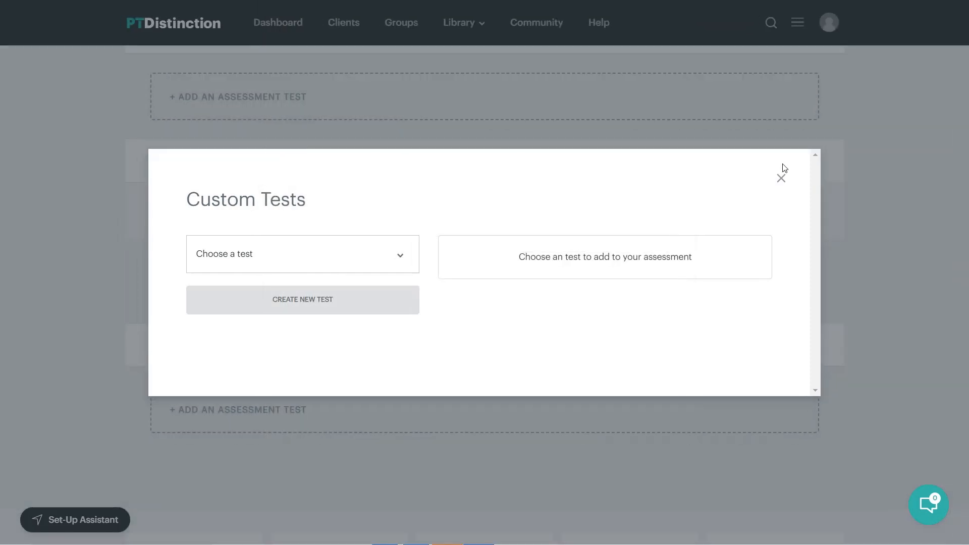
pyautogui.click(780, 178)
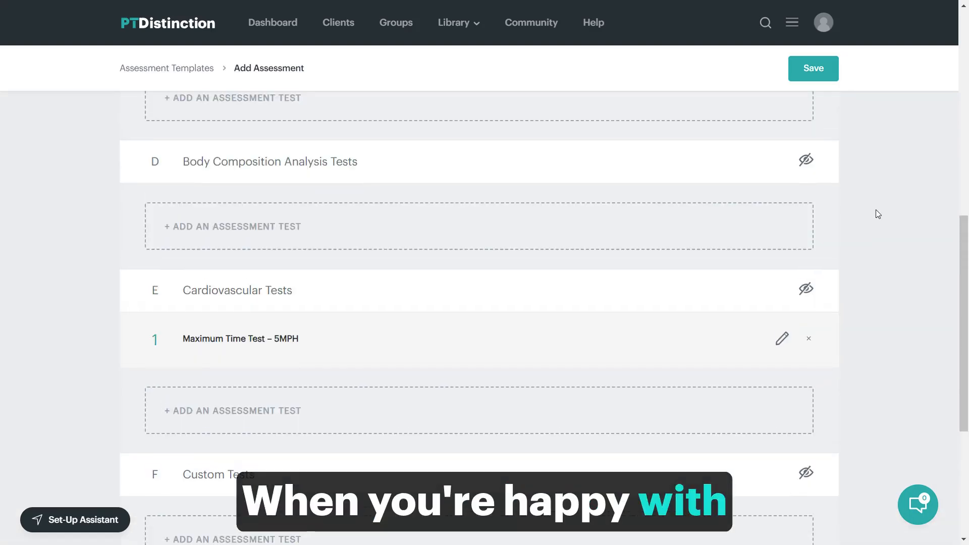
# Step: Save the Asses assessment and acknowledge the Assessment Saved message
pyautogui.click(812, 67)
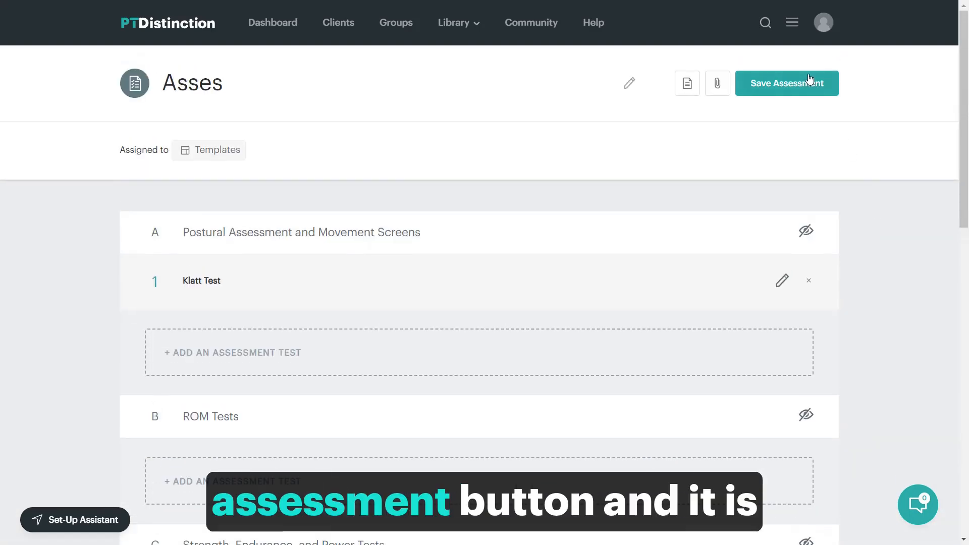
pyautogui.click(786, 83)
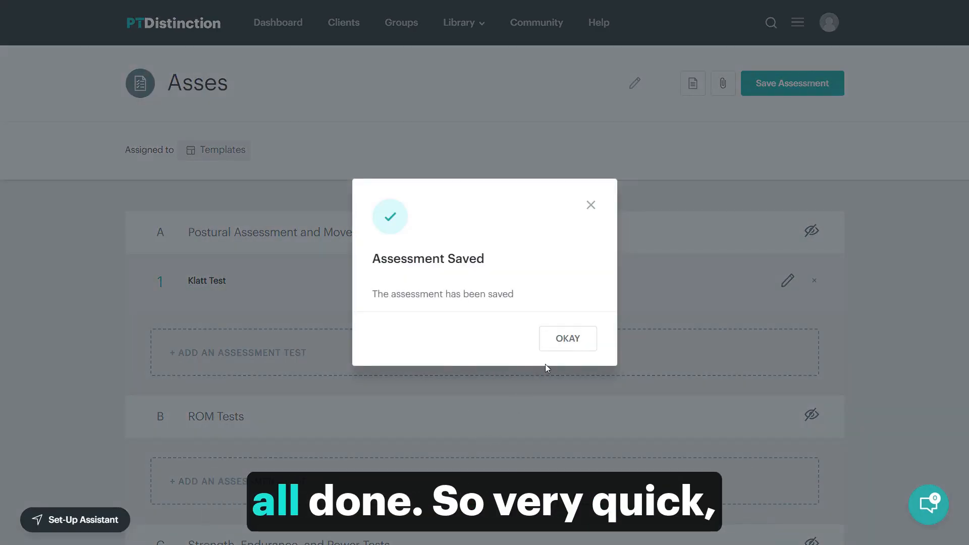
pyautogui.click(566, 338)
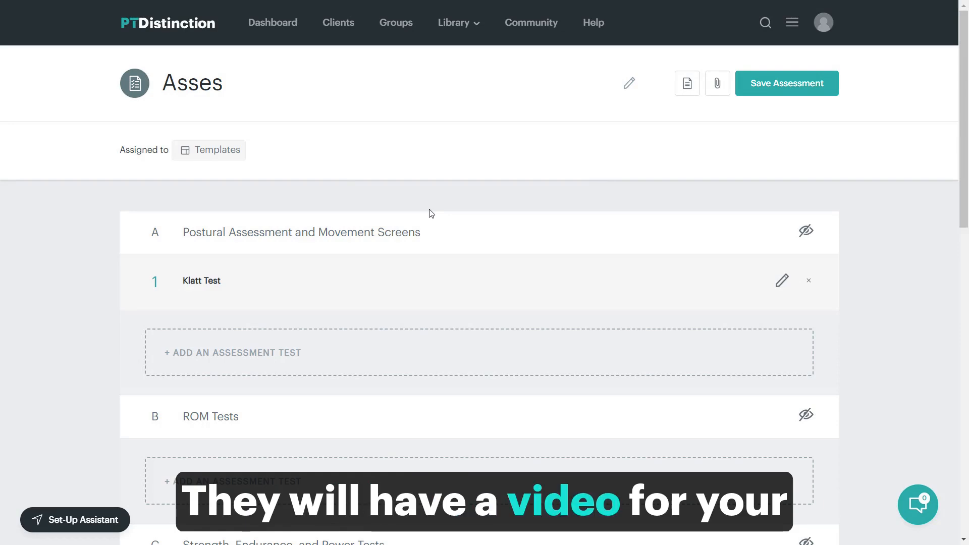
pyautogui.moveTo(413, 213)
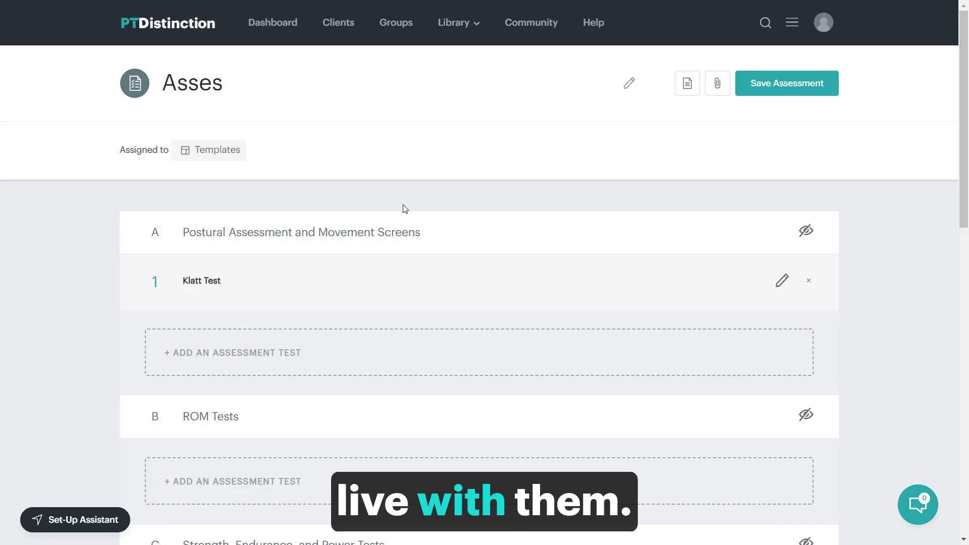
pyautogui.moveTo(219, 160)
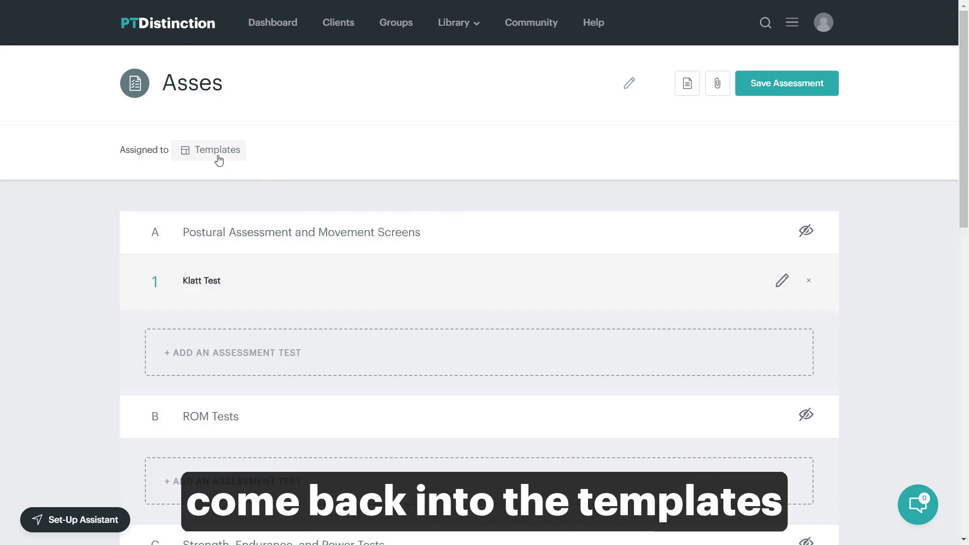
# Step: Return to Assessment Templates and choose Copy to Client or Group for Asses
pyautogui.click(216, 150)
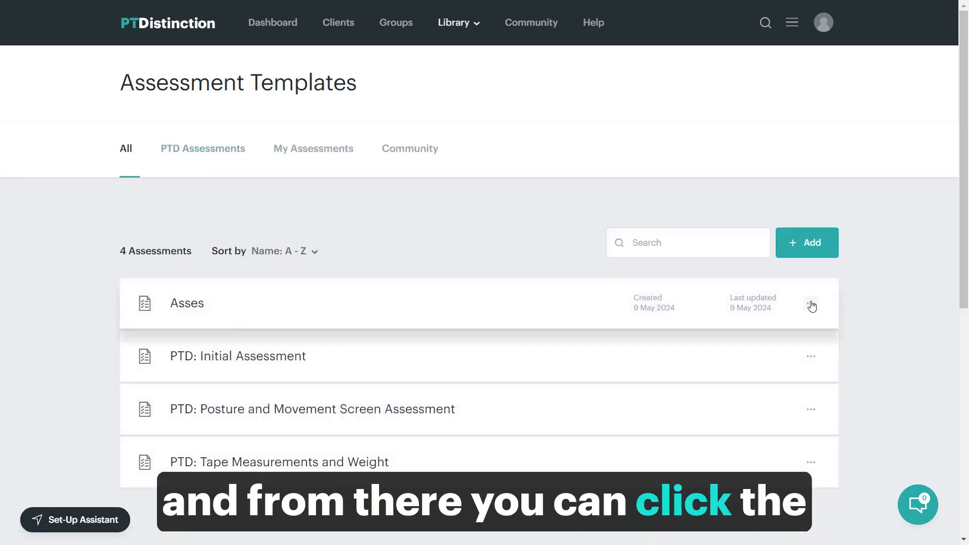
pyautogui.click(811, 304)
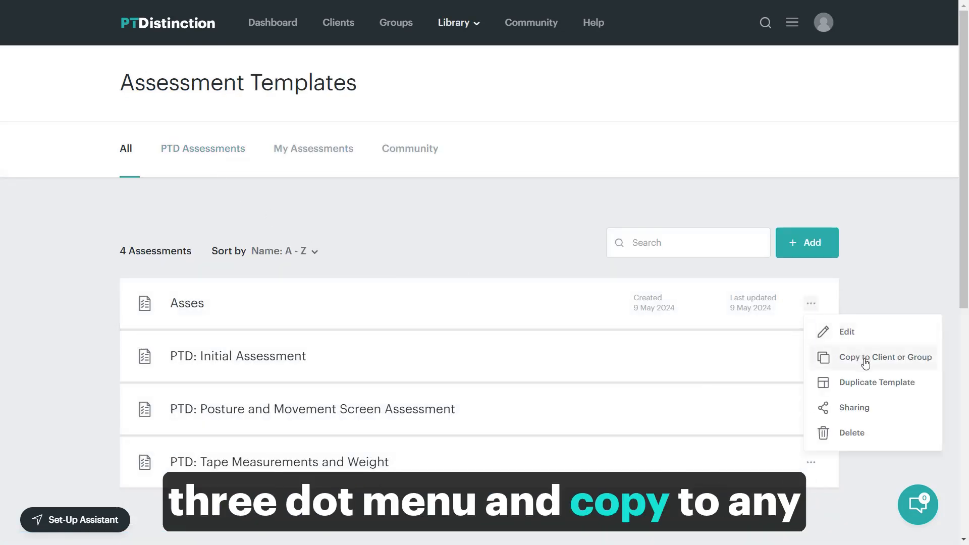
pyautogui.click(884, 357)
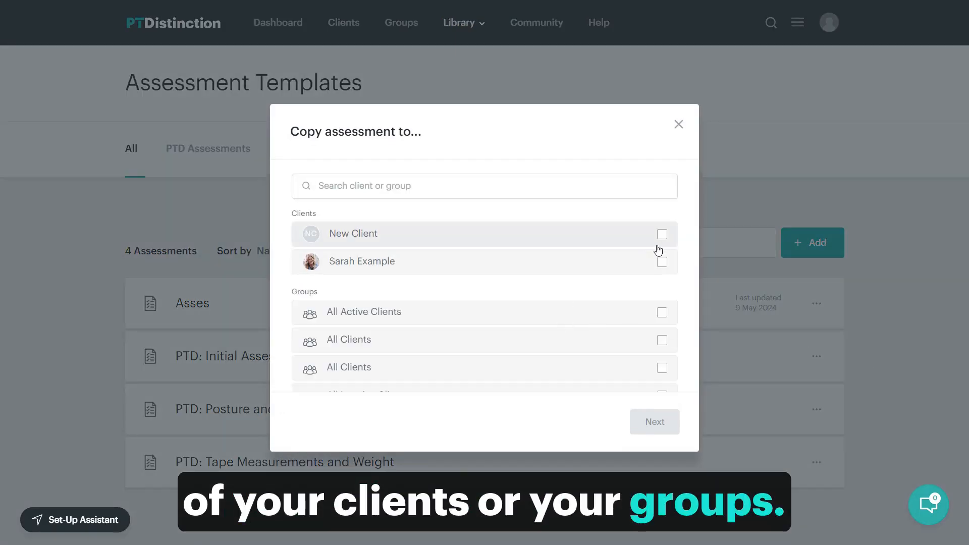